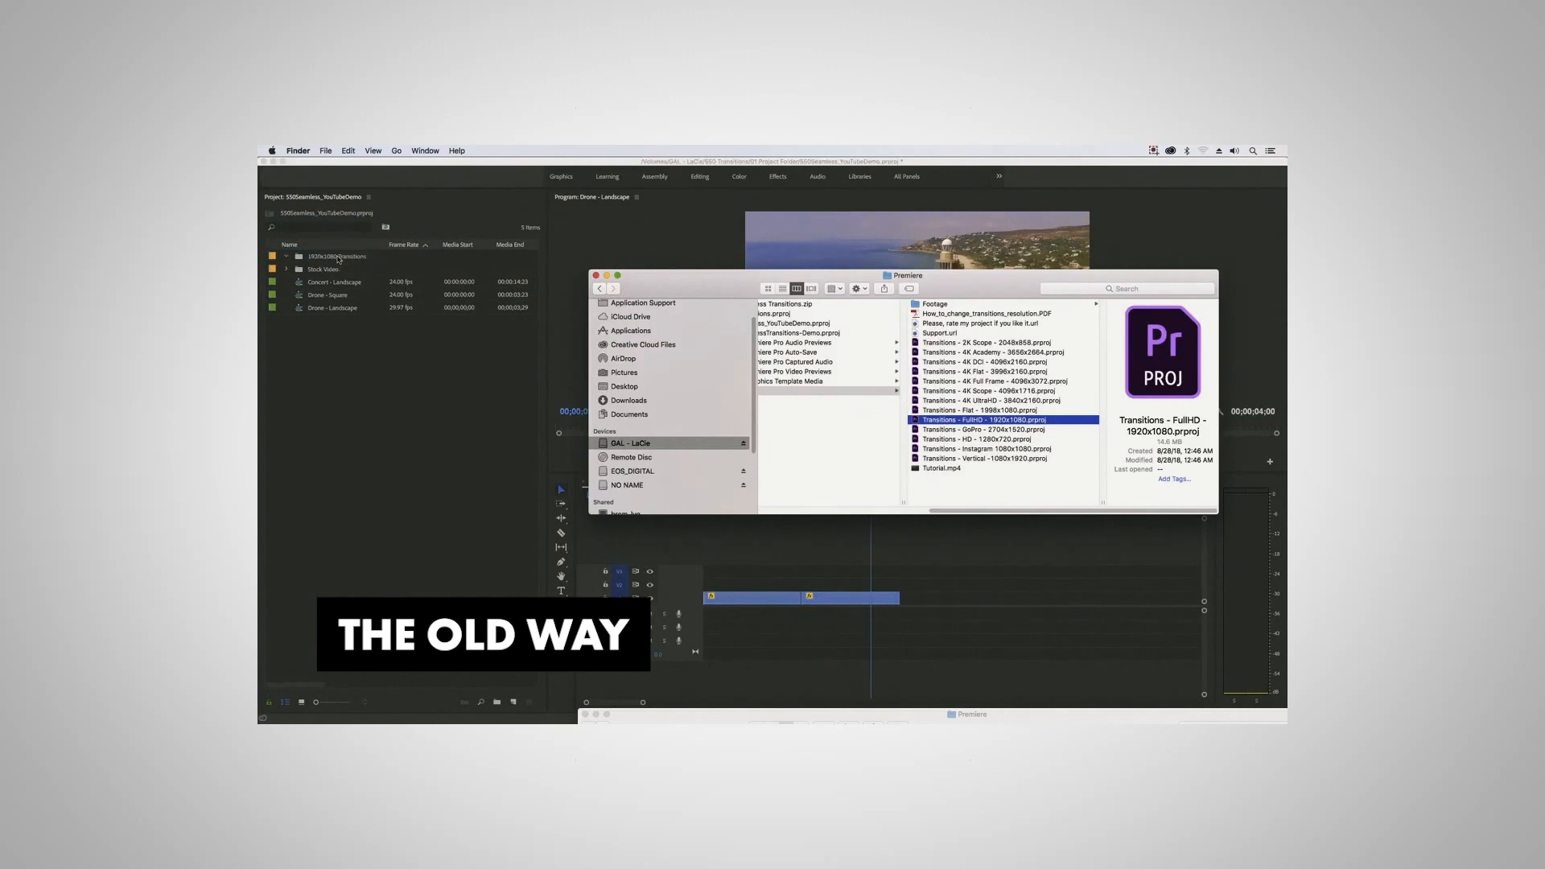
Import the whole Transitions - FullHD - 1920x1080 project file with Import Entire Project
double_click(983, 419)
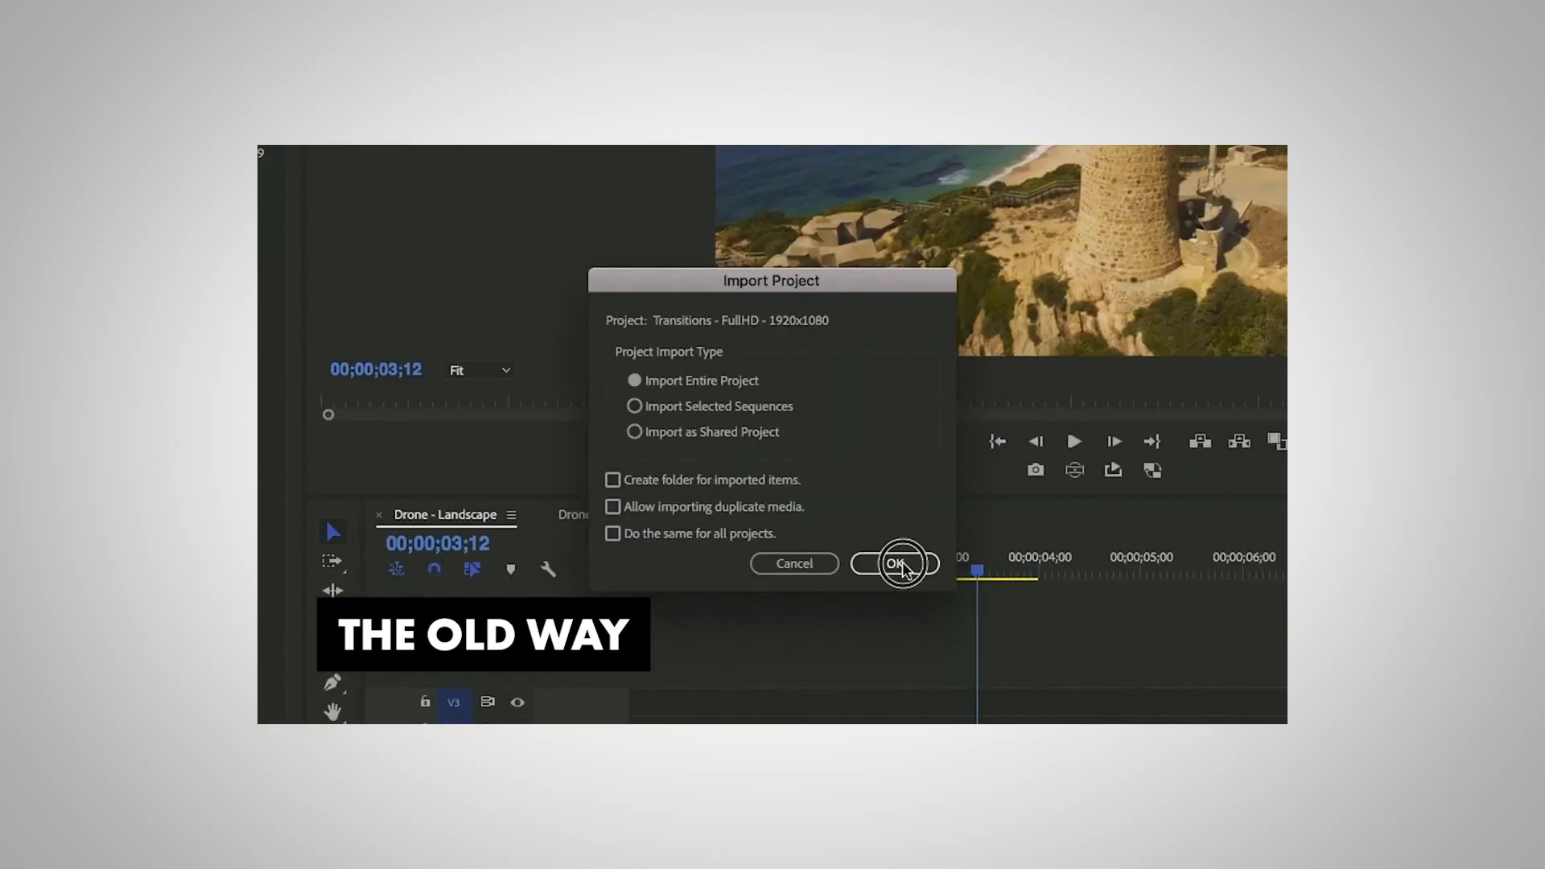
left_click(902, 564)
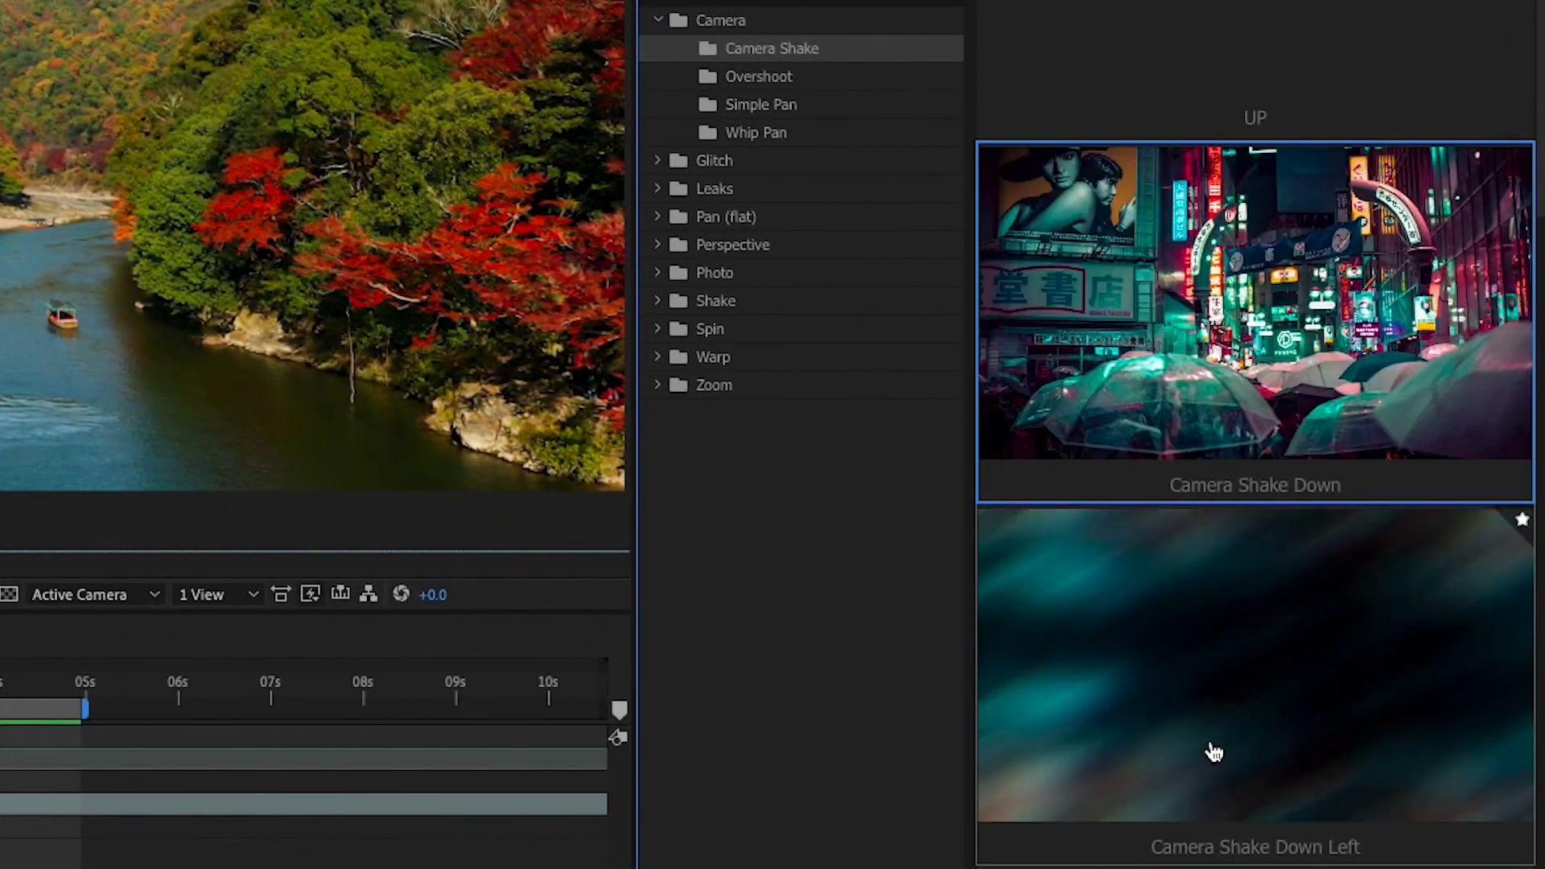
Open Perspective > Perspective Rotation and set the transition speed to 80%
left_click(759, 105)
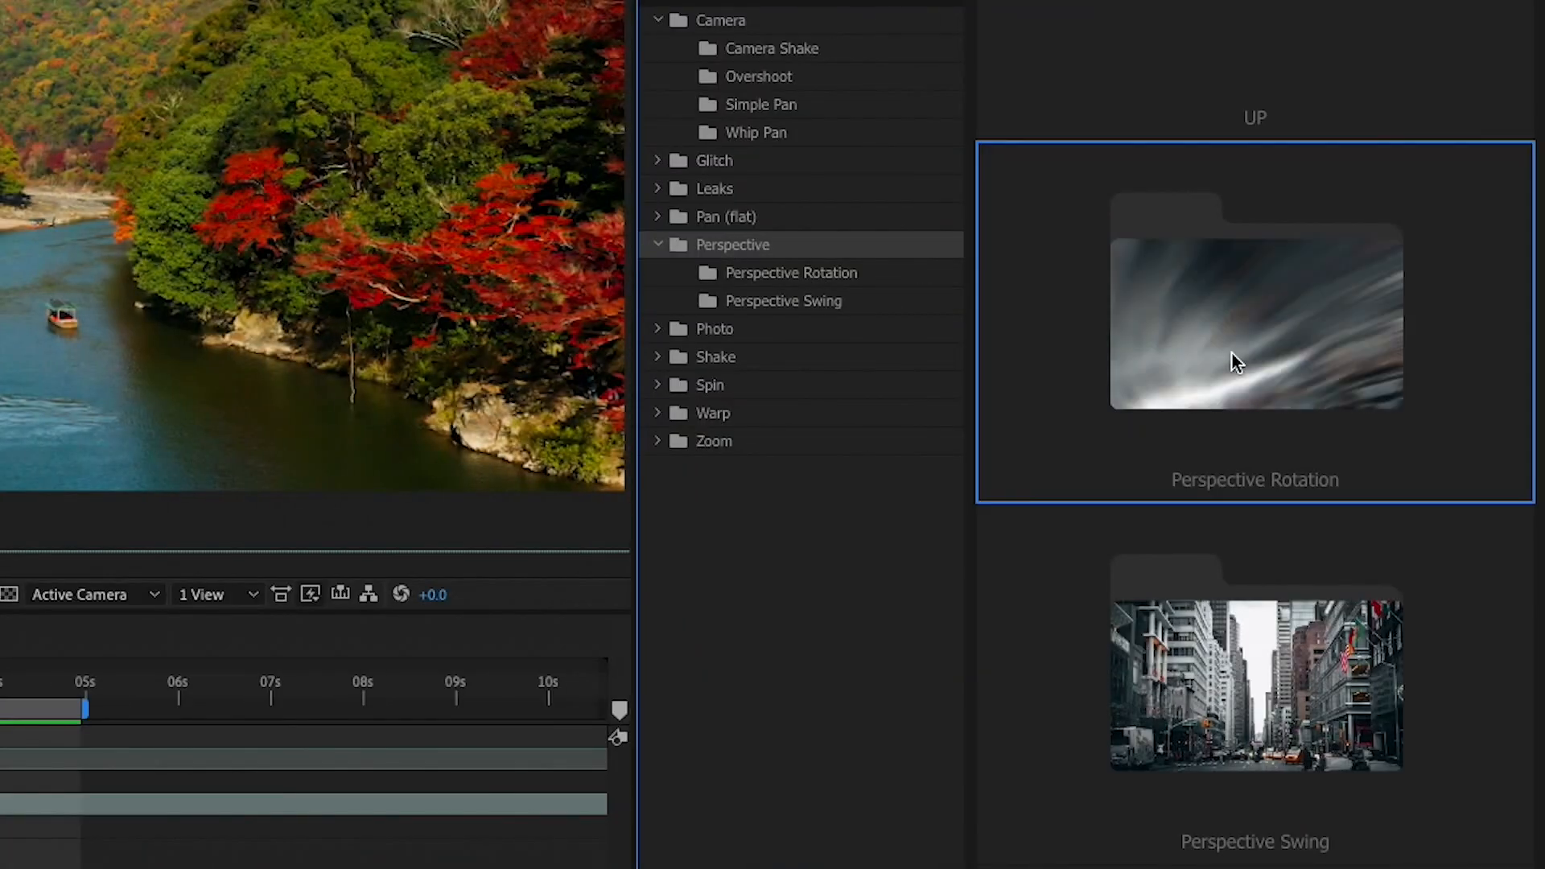
left_click(791, 273)
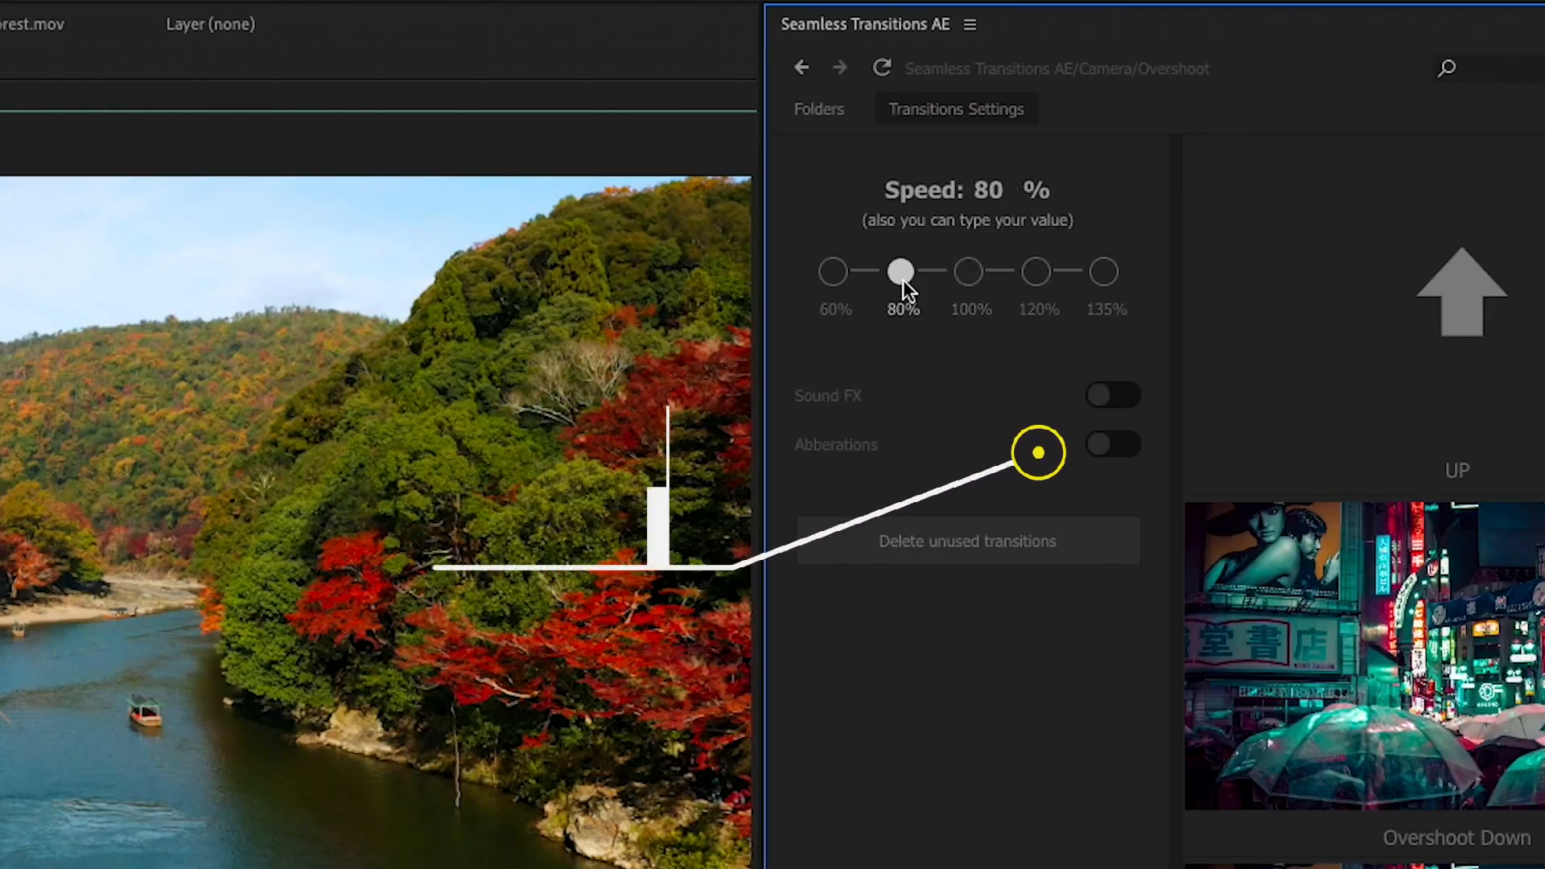
left_click(1103, 272)
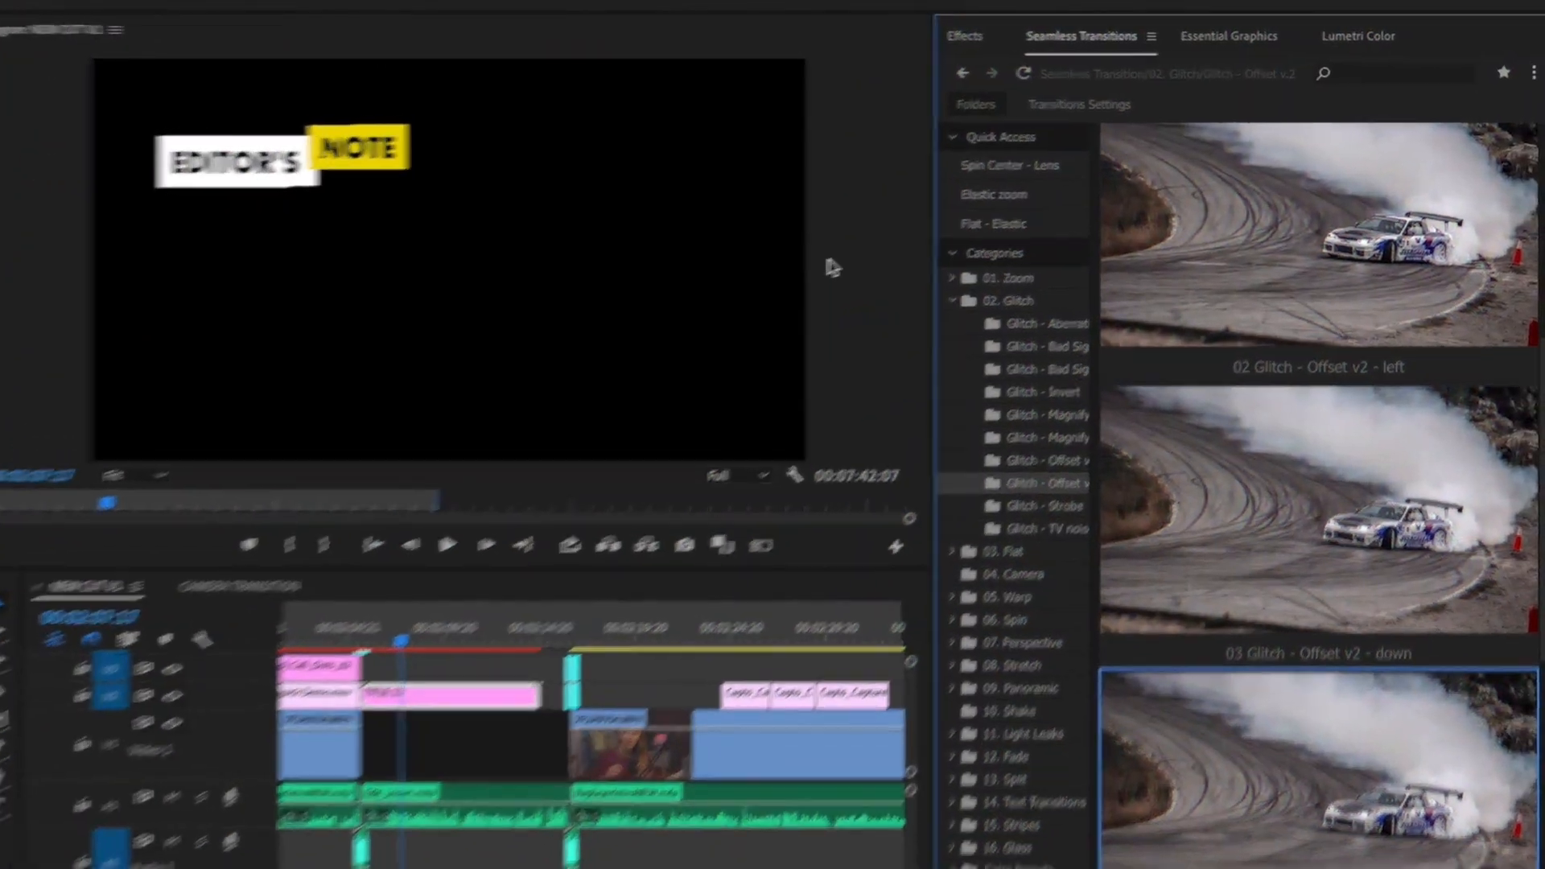
Set transition speed to 135% with custom value 239, and drop 01 Stretch down onto the cut
left_click(1054, 103)
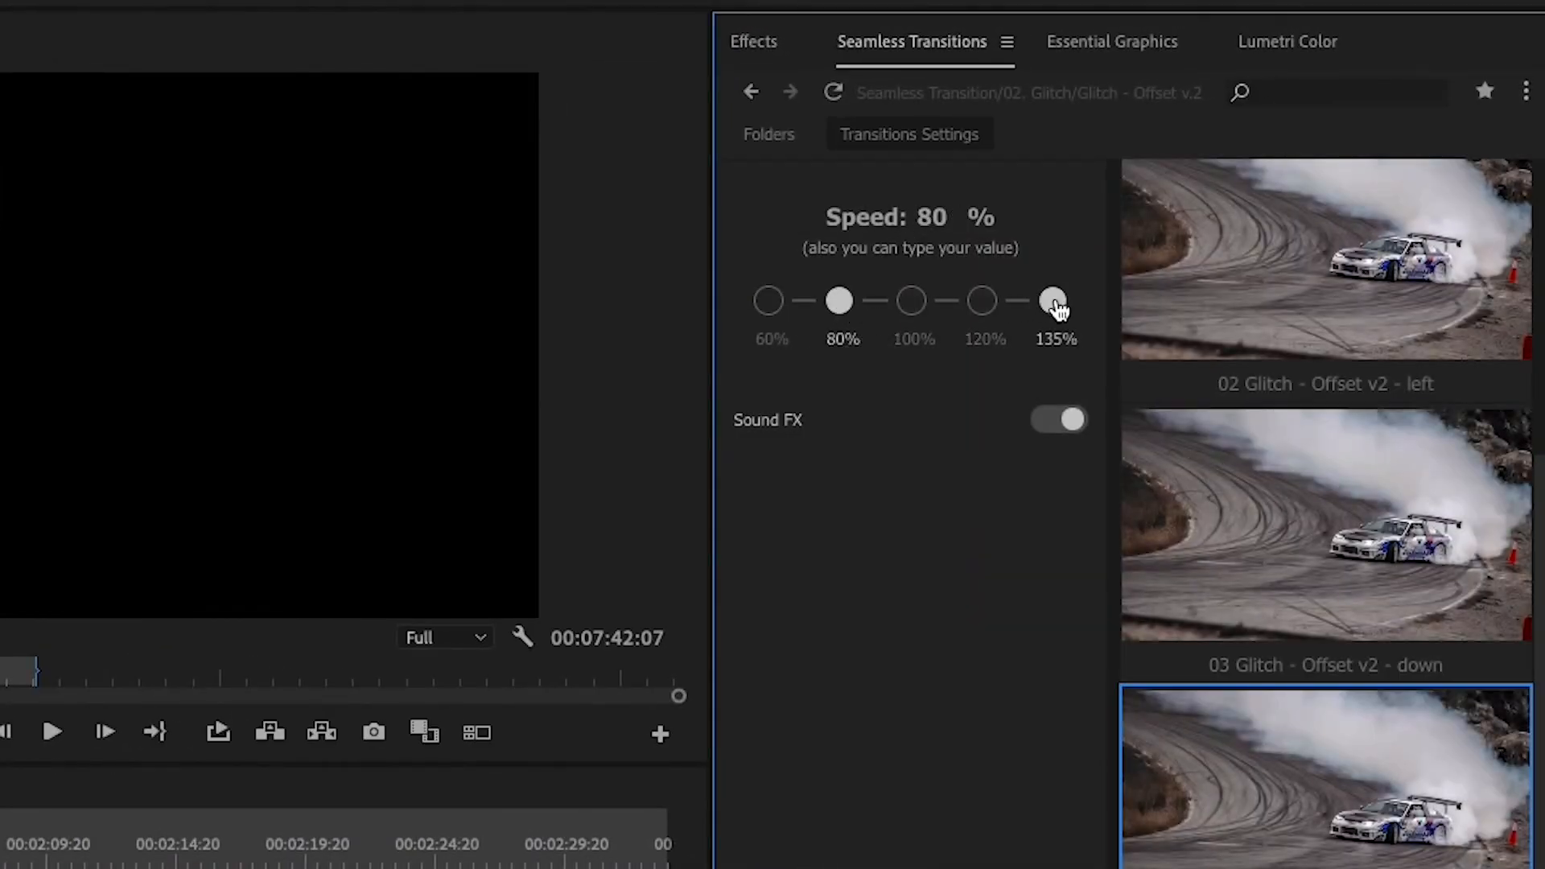
left_click(1054, 301)
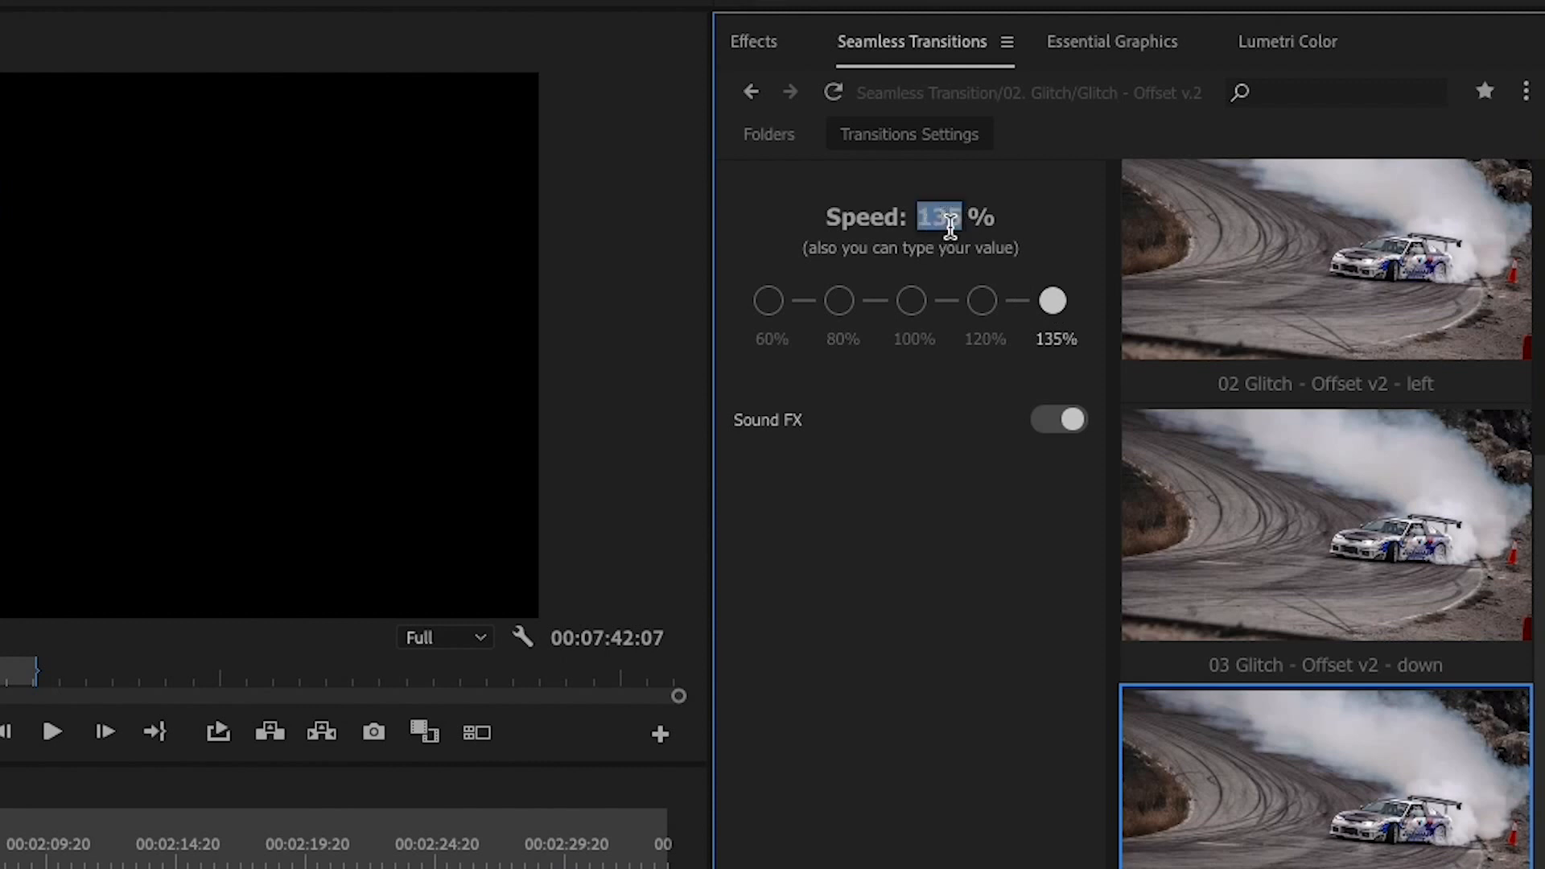
type("239")
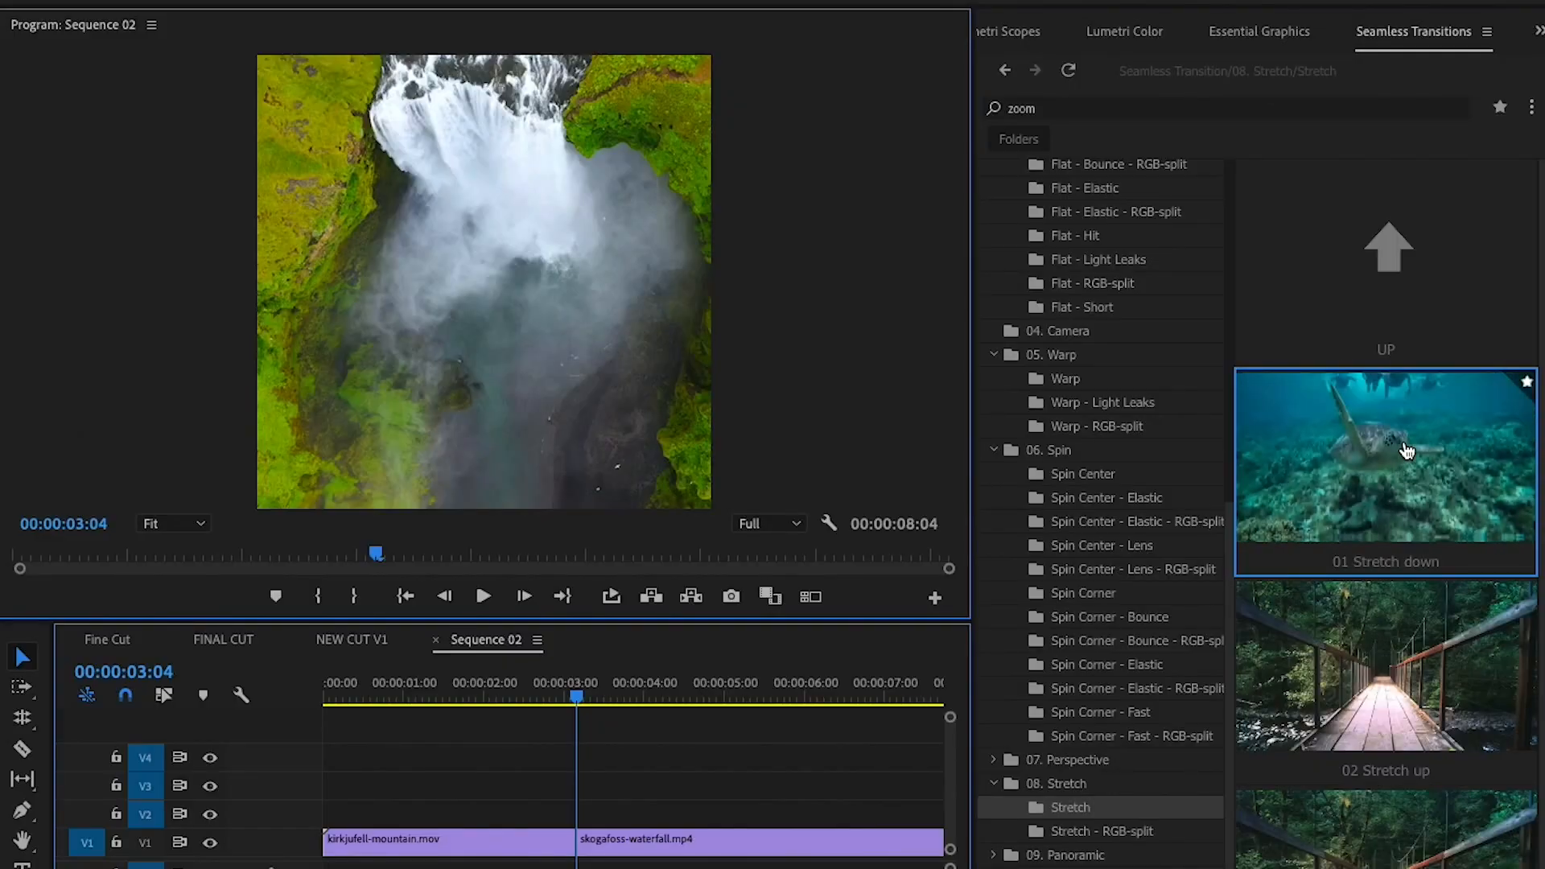
left_click_drag(1384, 471, 577, 783)
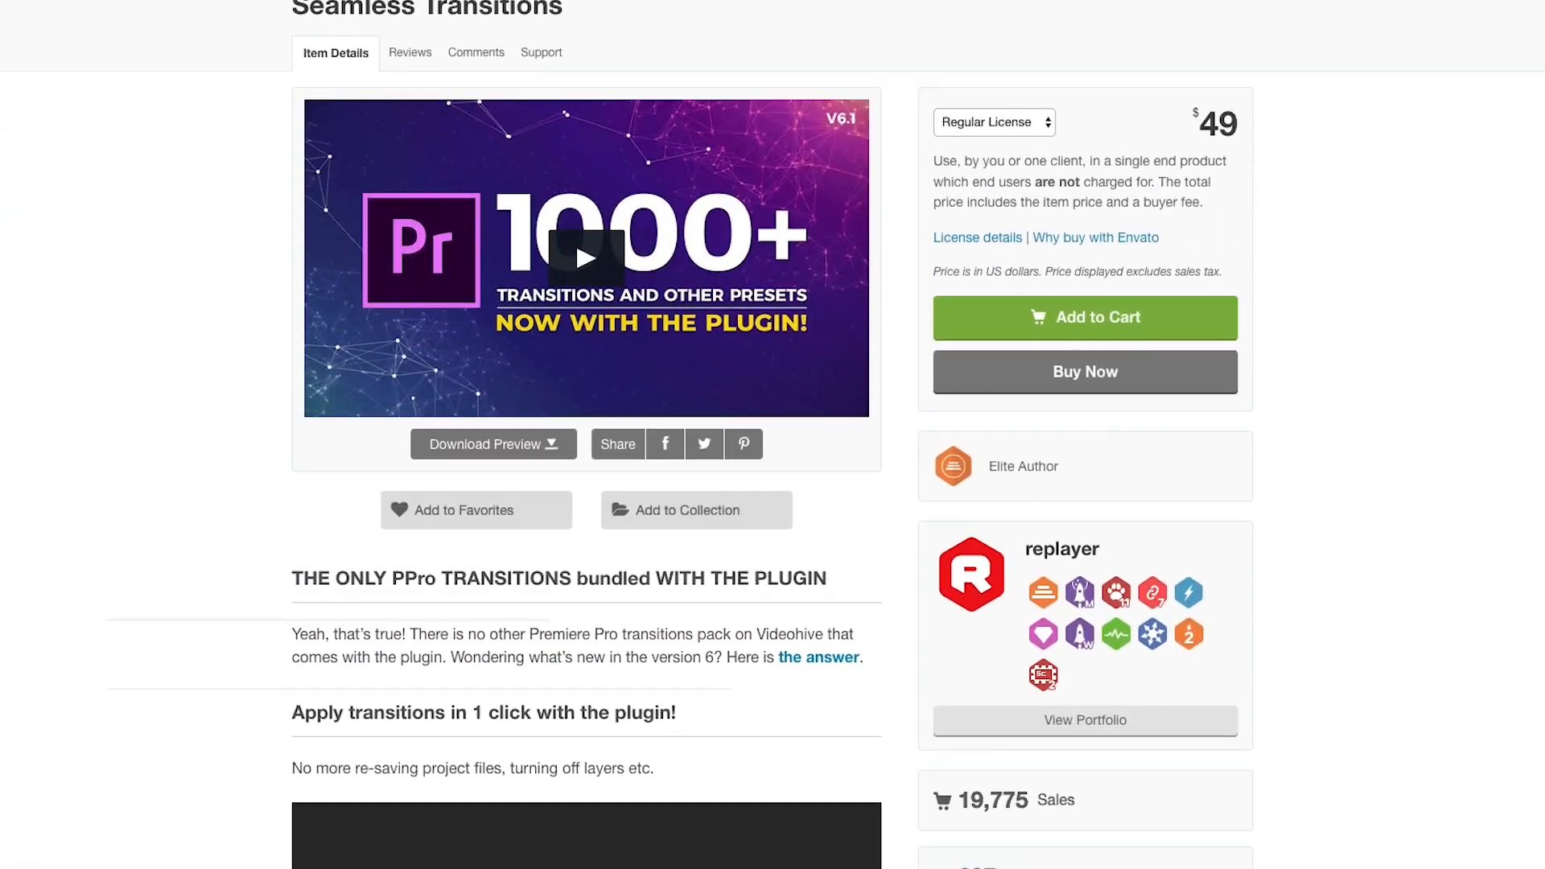
scroll("down", 3)
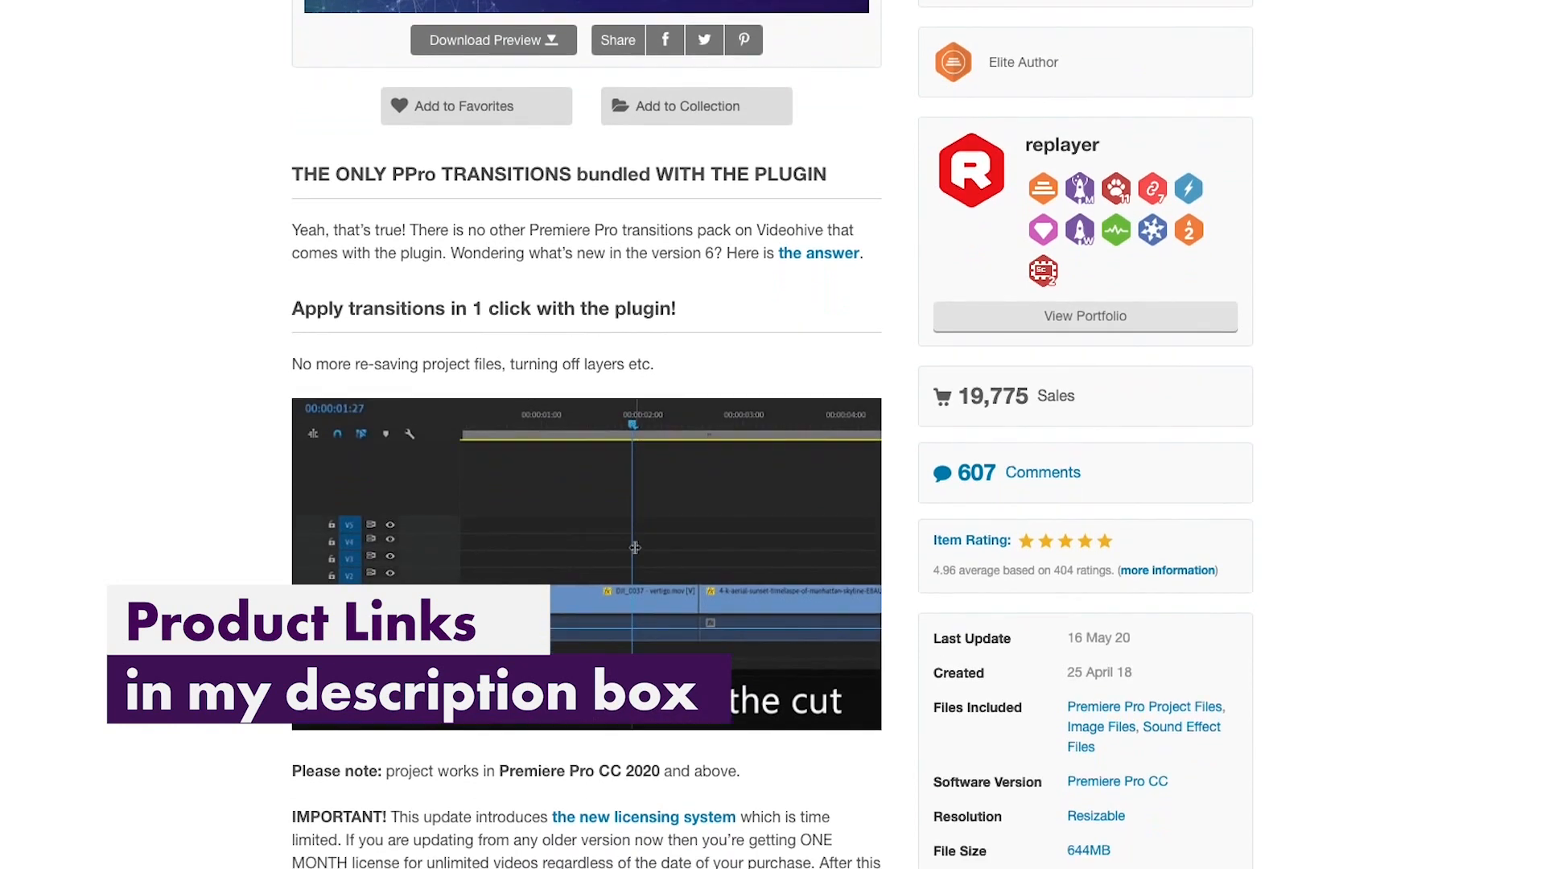
scroll("down", 3)
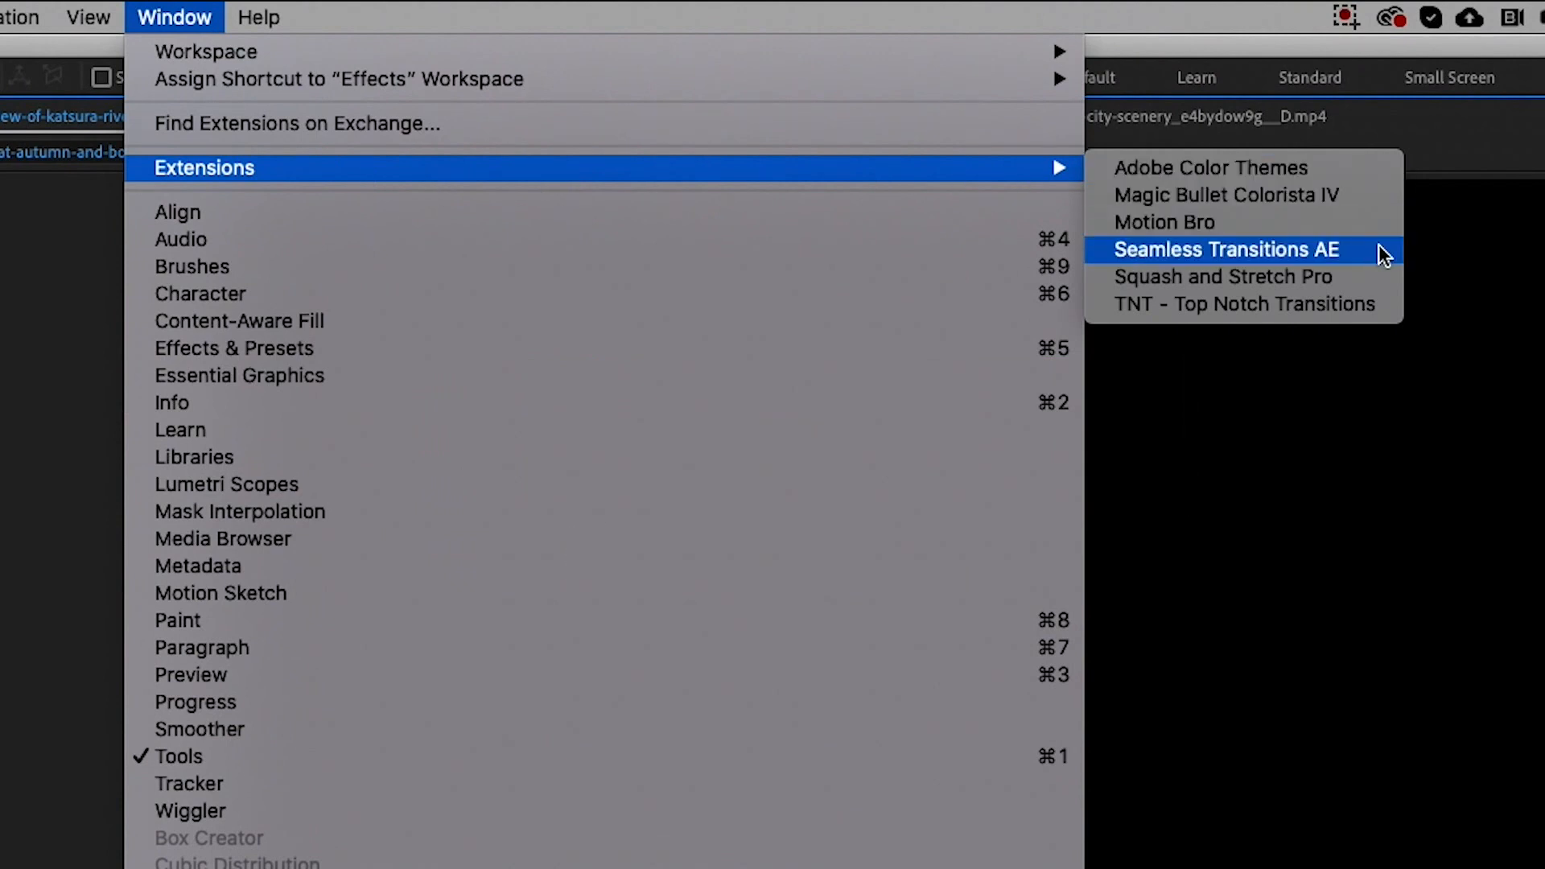
Open the Seamless Transitions AE panel, expand Glitch, and search for 'shake'
left_click(1226, 249)
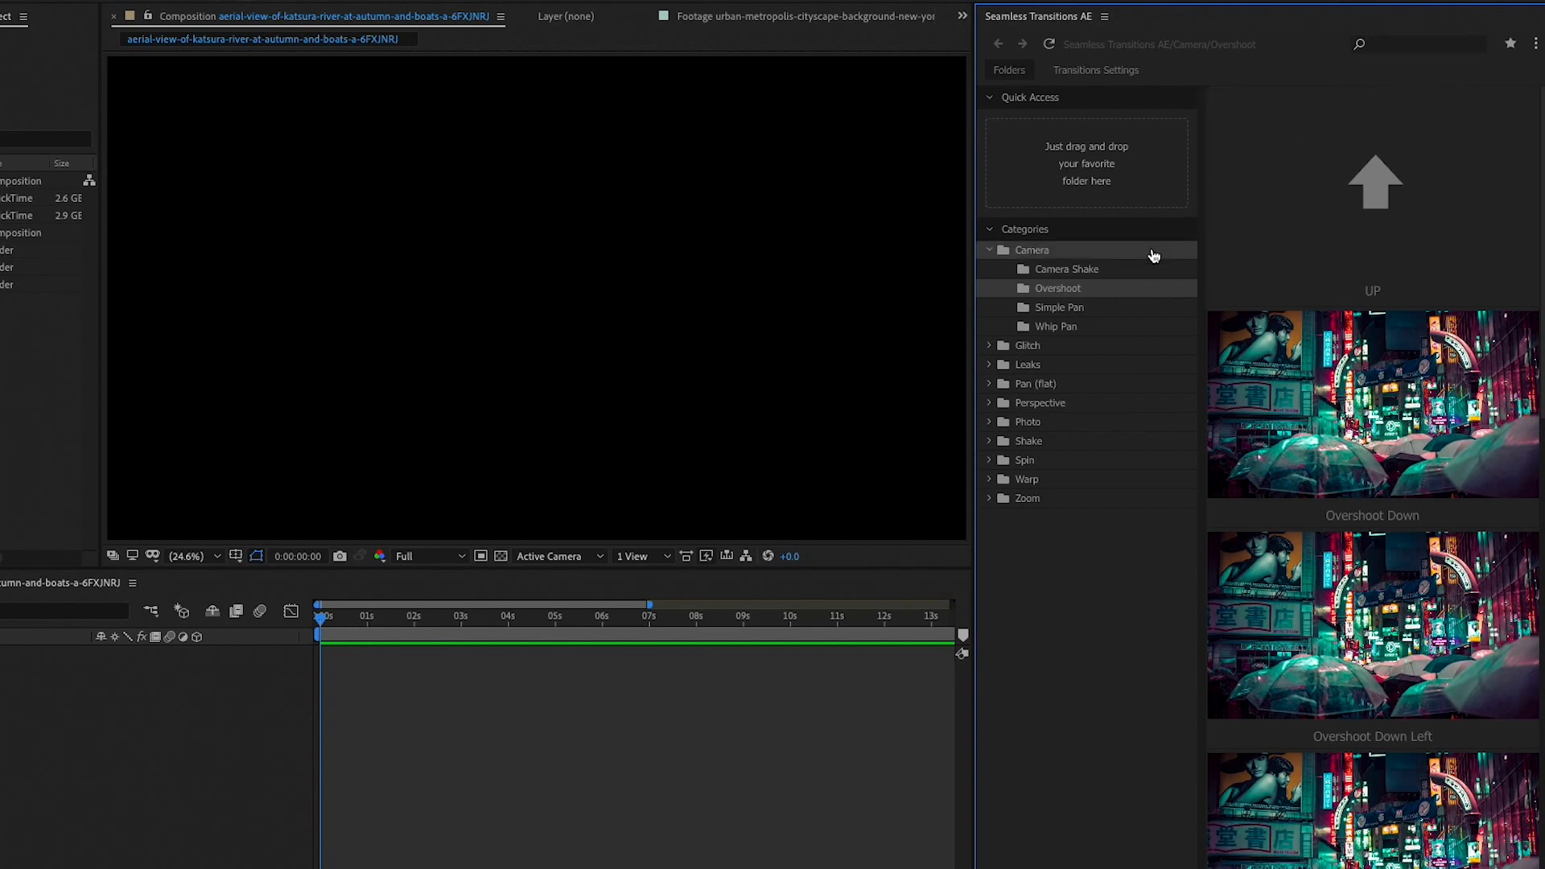
left_click(1027, 345)
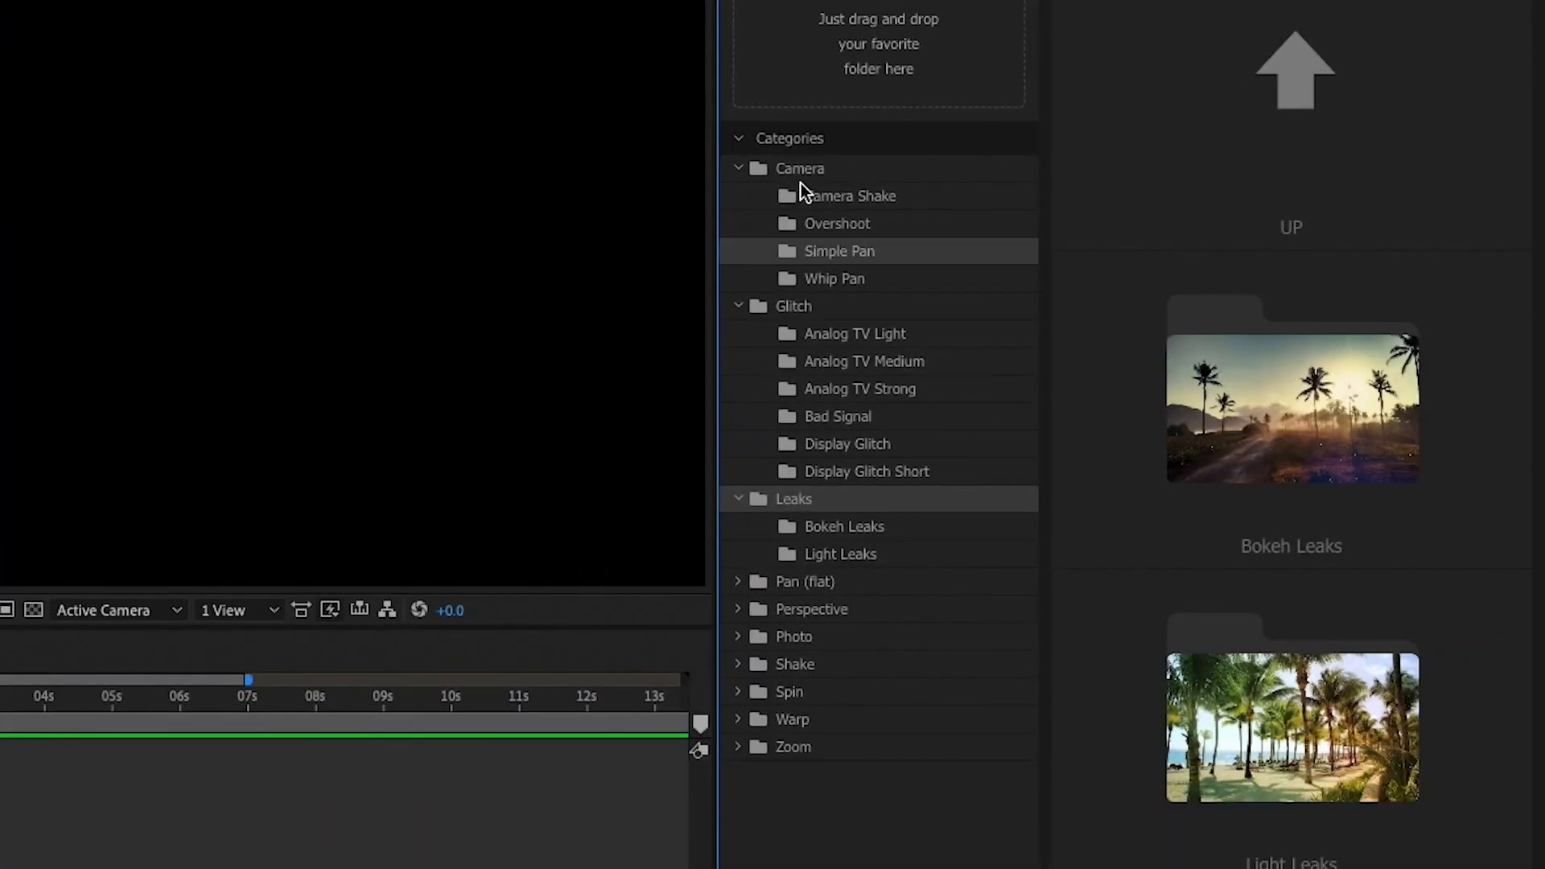
type("shake")
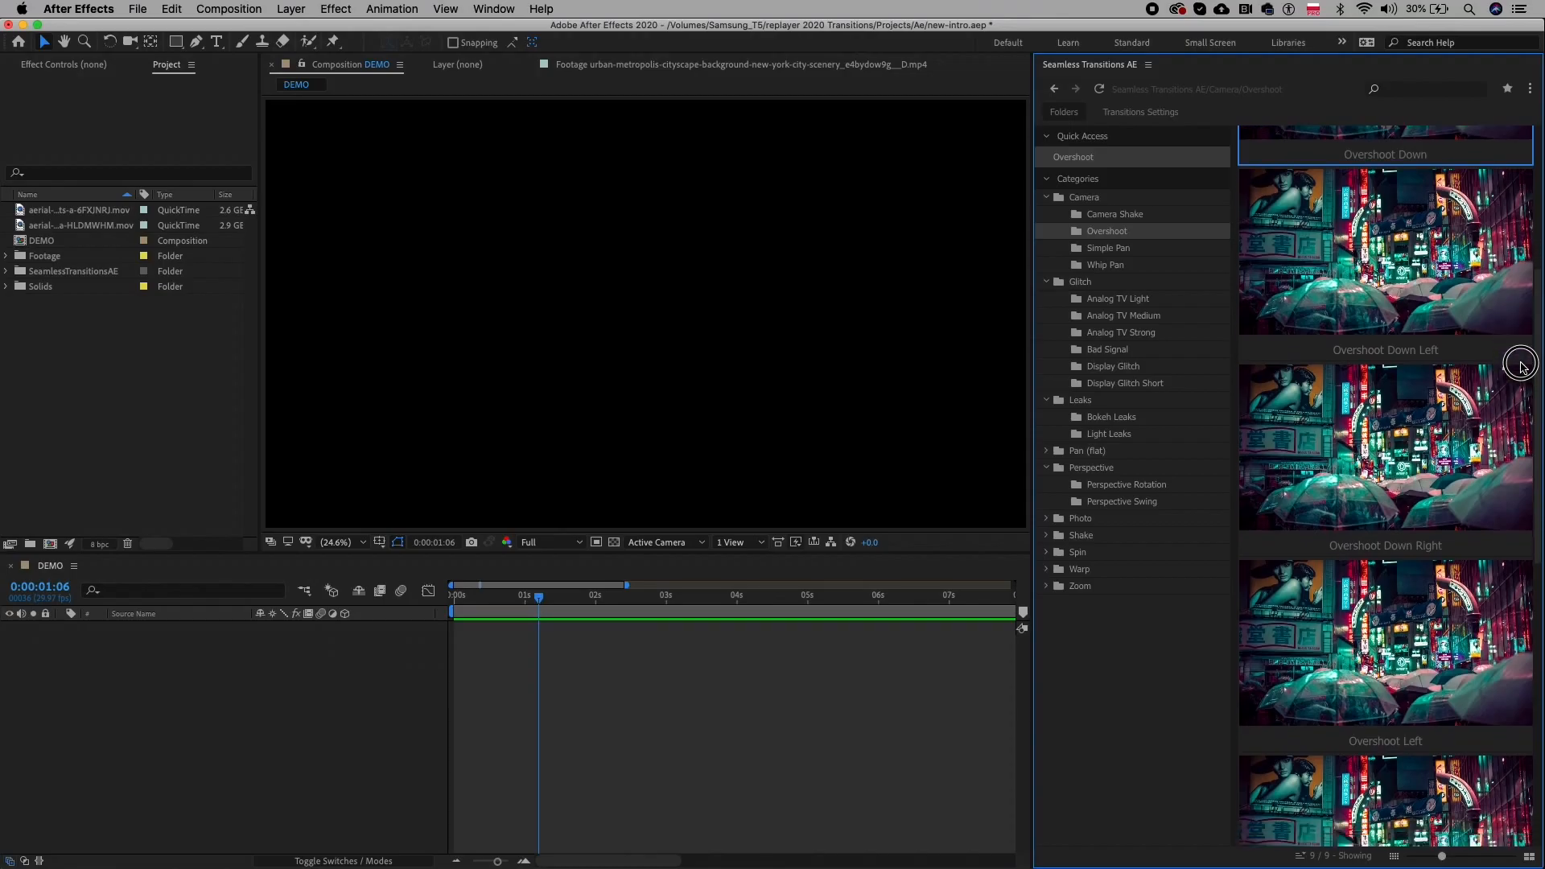
Apply the Overshoot Up preset between the two aerial clips in DEMO
scroll("down", 3)
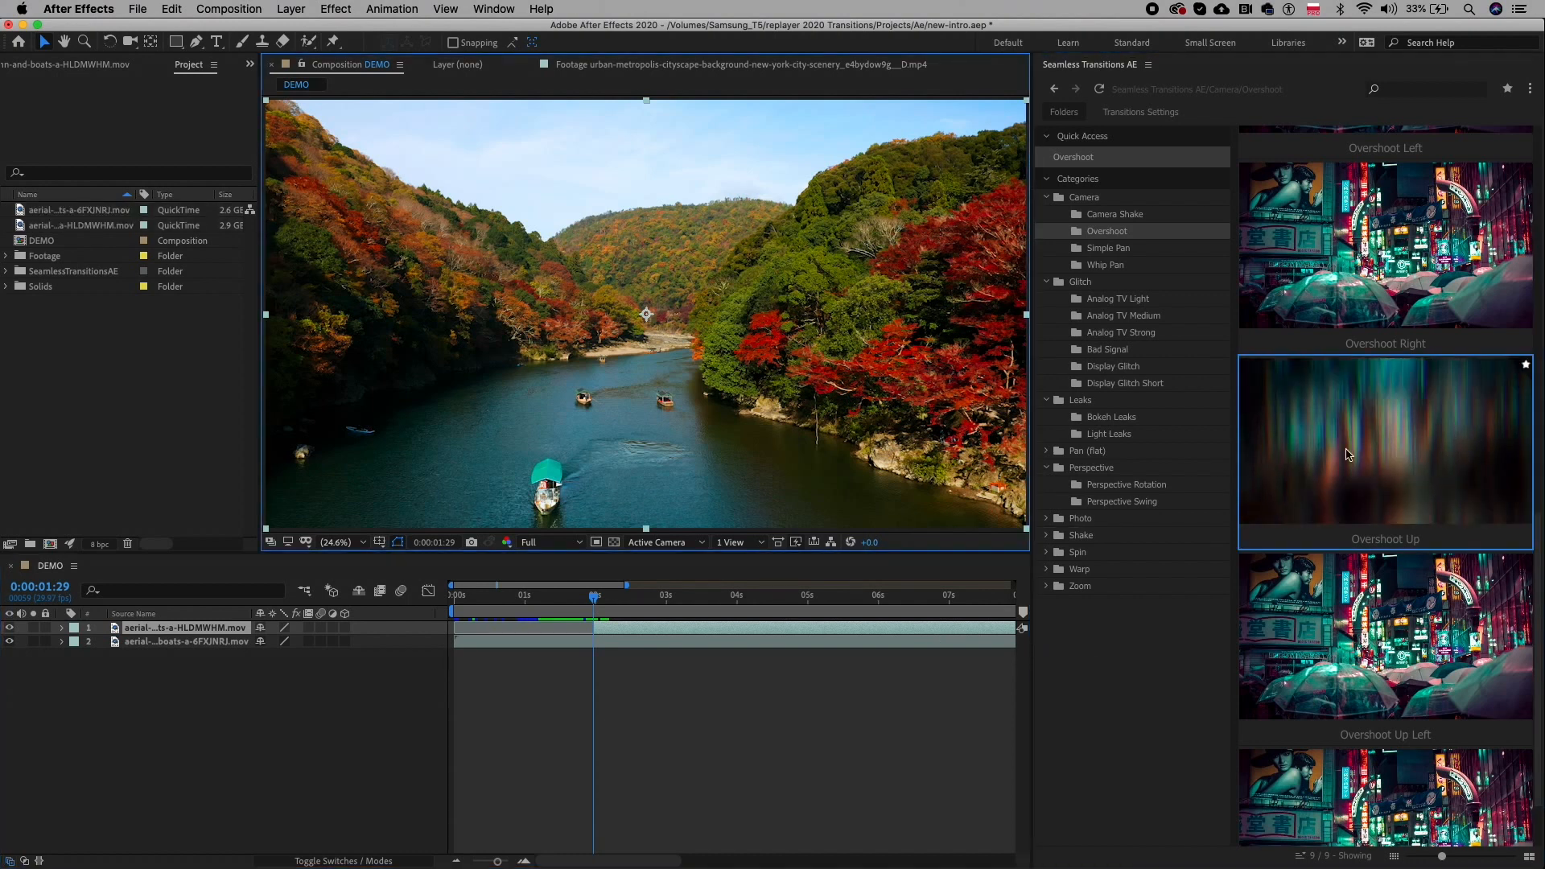
double_click(1347, 454)
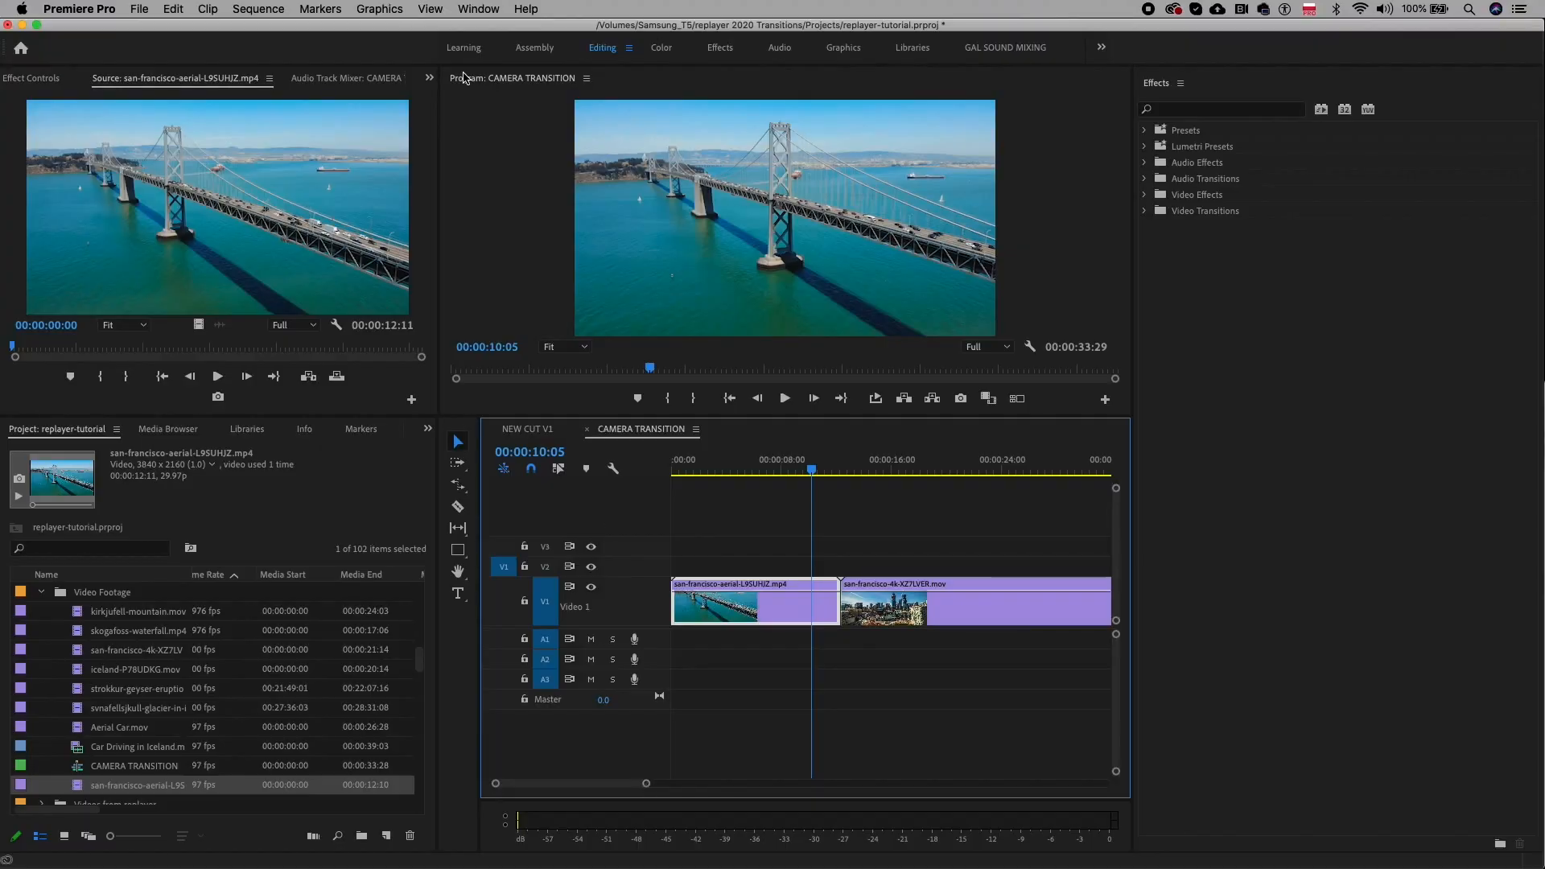
Show the Seamless Transitions panel and place the playhead at the San Francisco clips' cut
left_click(236, 14)
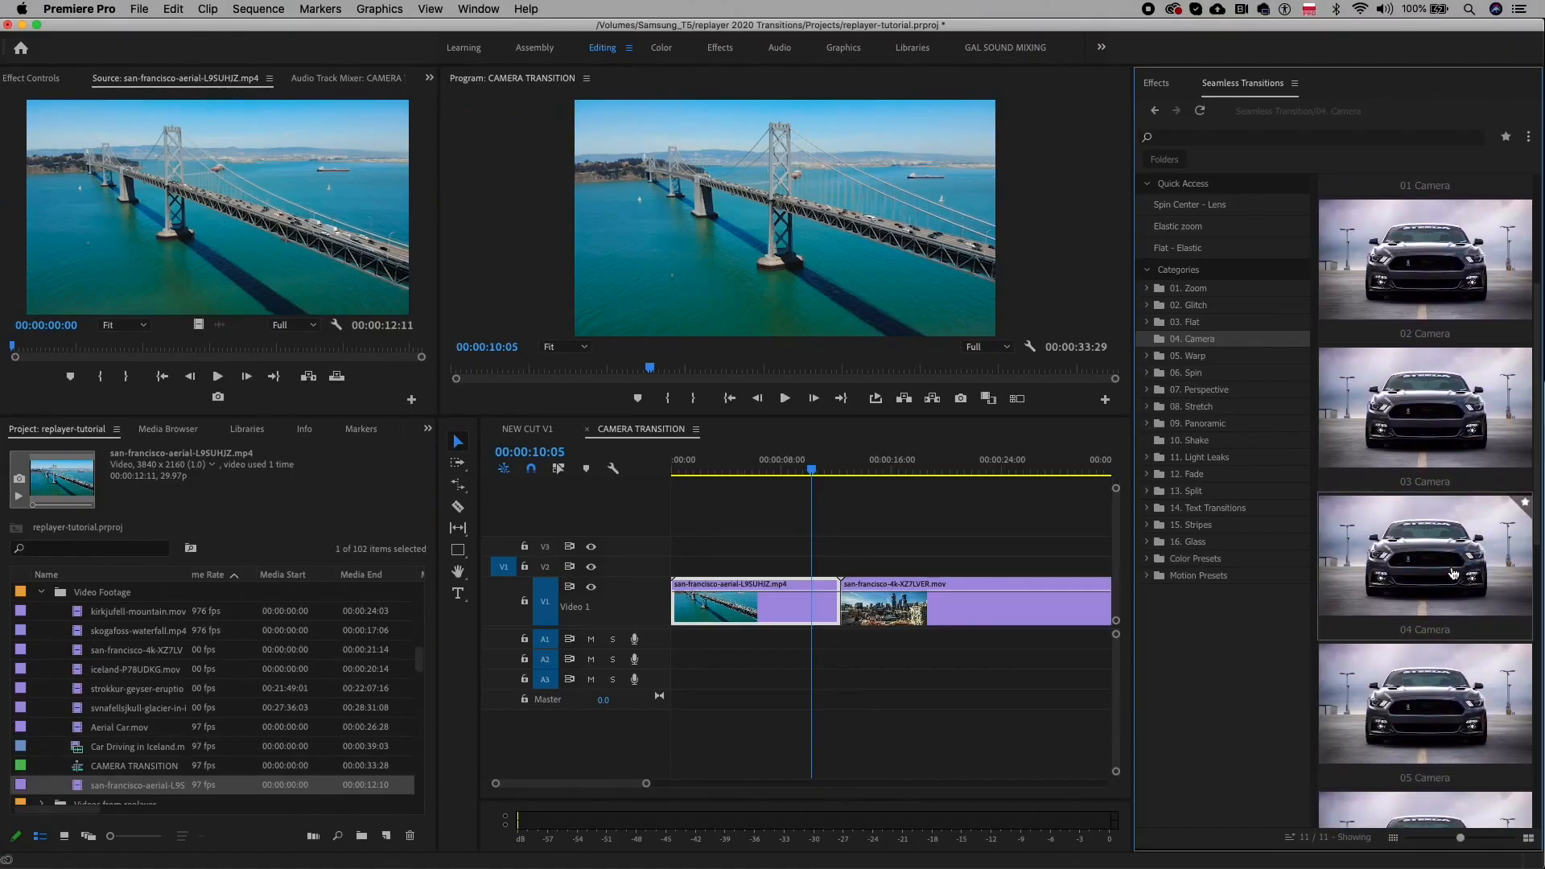
mouse_move(1453, 571)
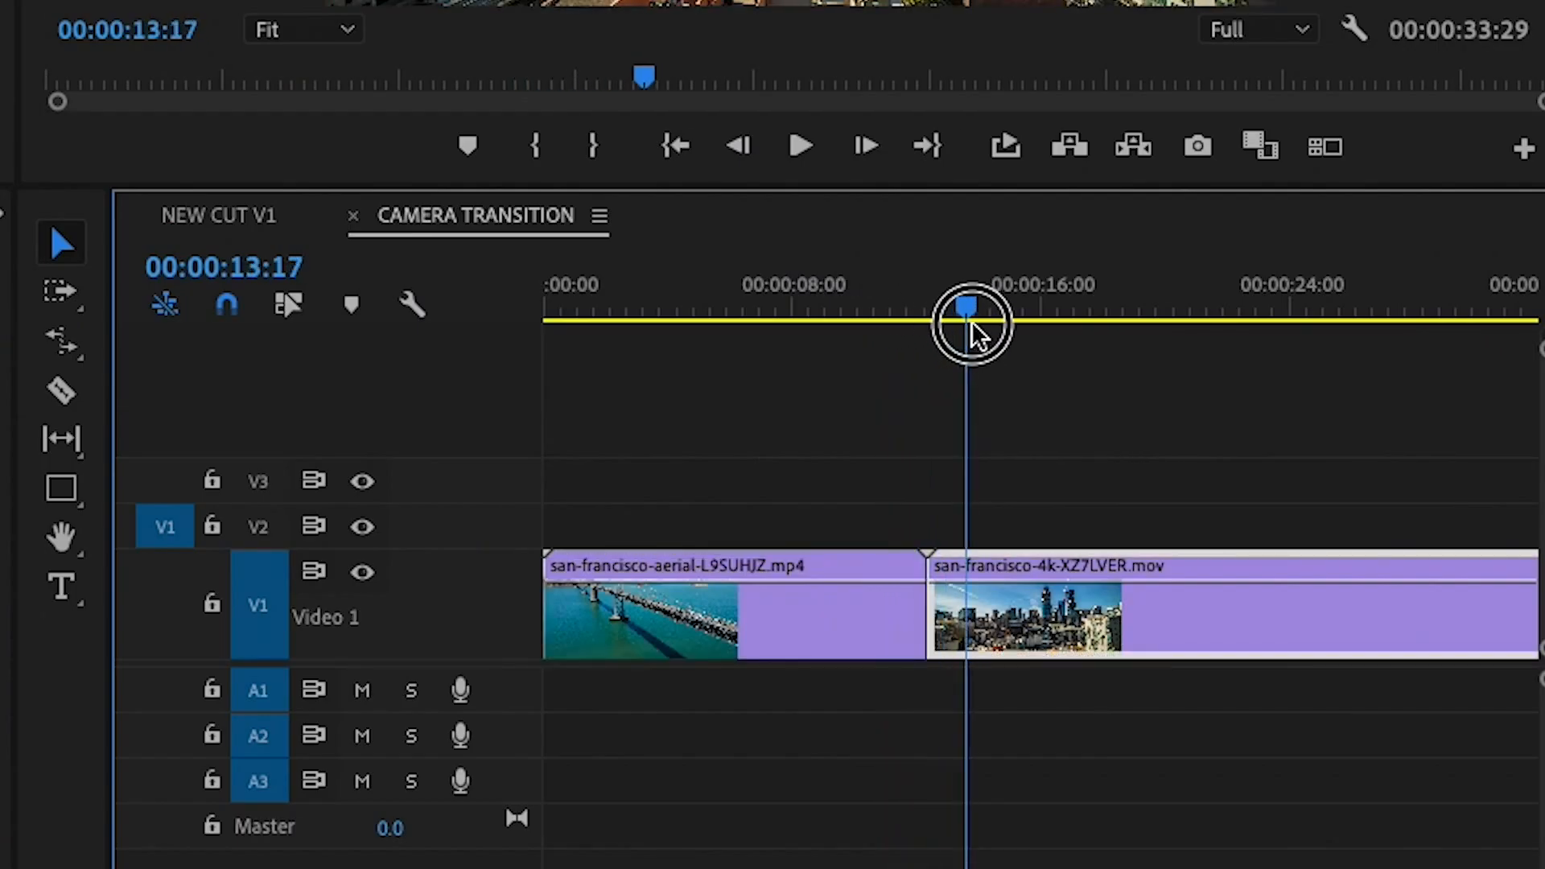
left_click_drag(971, 322, 925, 339)
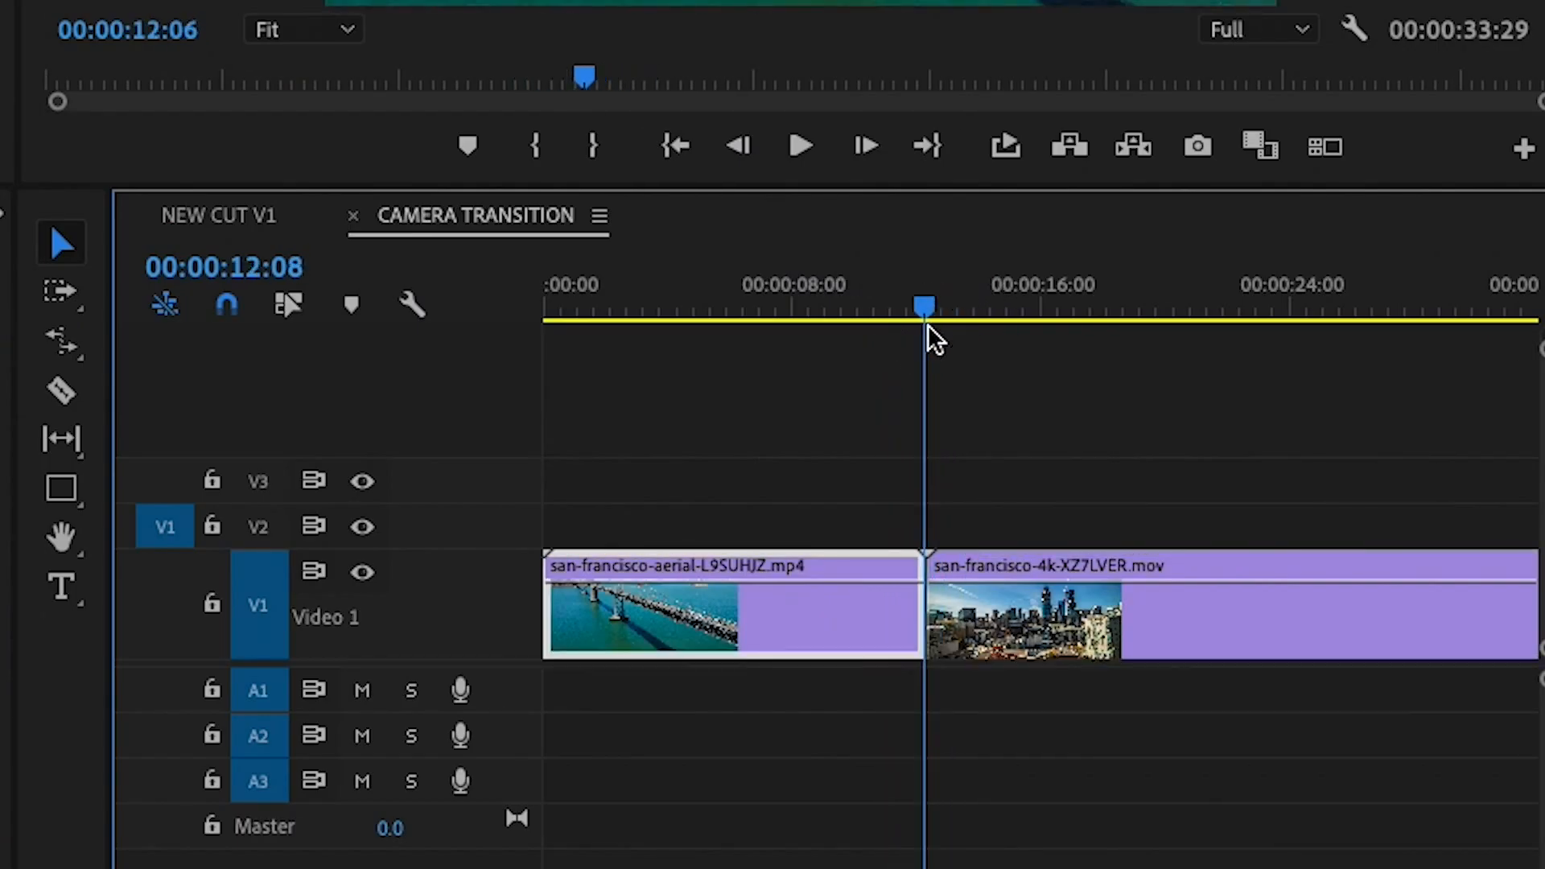